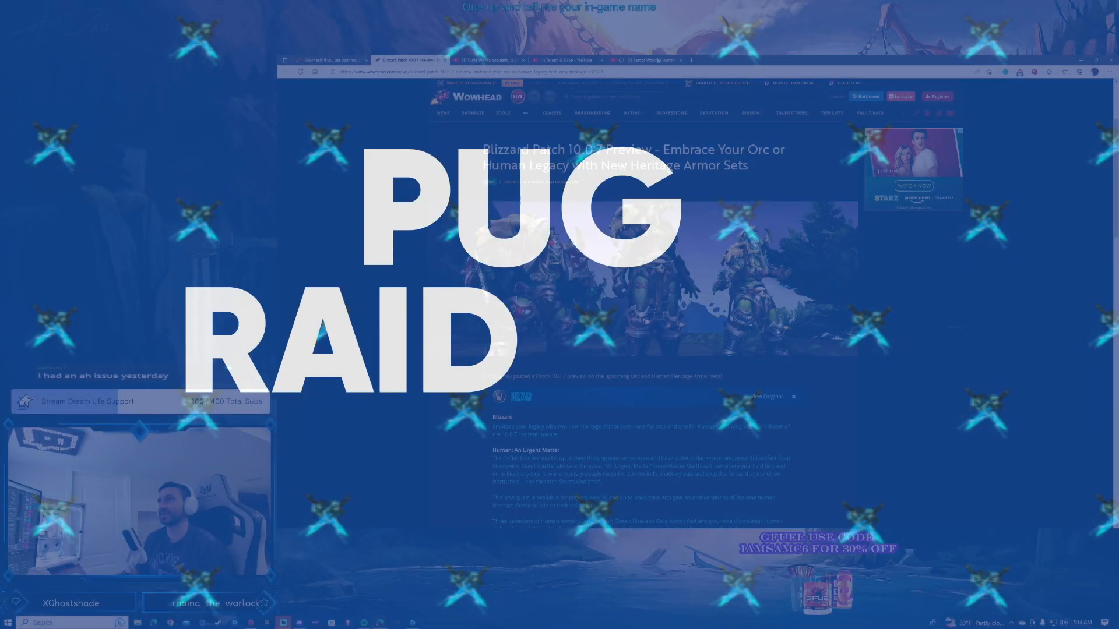
# Bring the Wowhead heritage armor article into view down to the embedded Blizzard preview post
pyautogui.click(642, 59)
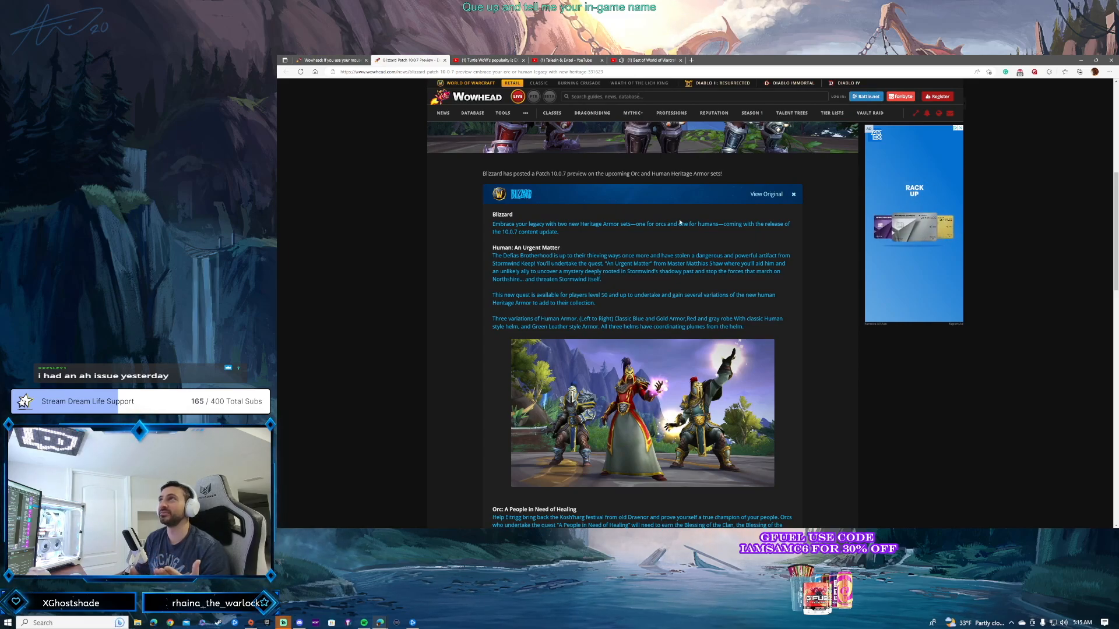
pyautogui.moveTo(425, 329)
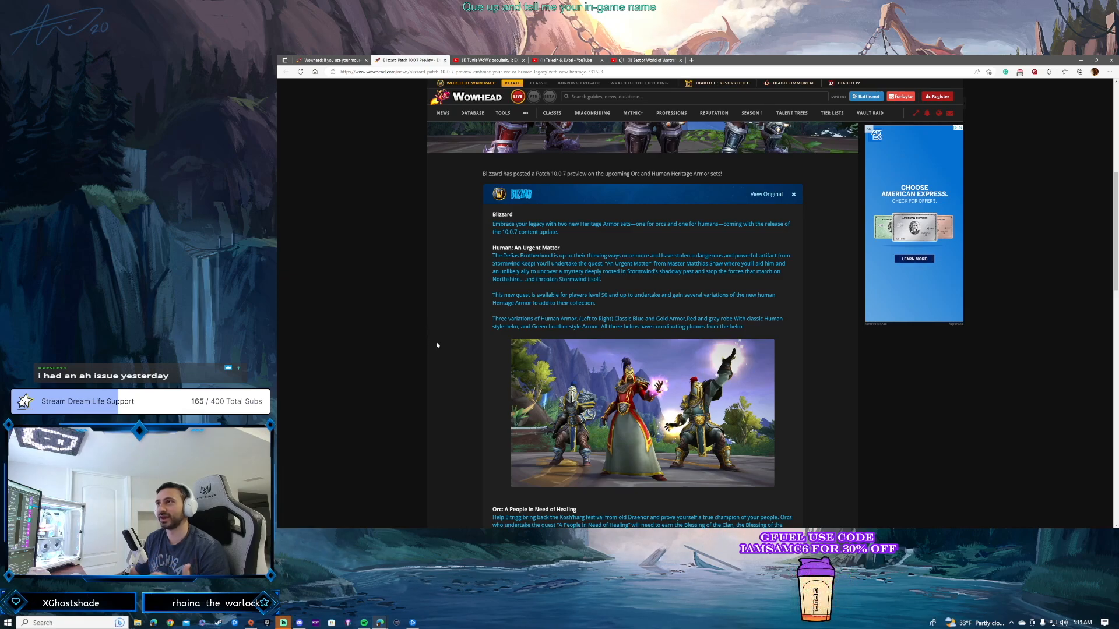
# Read down through 'Human: An Urgent Matter' and its armor image to the orc quest heading
pyautogui.scroll(-3)
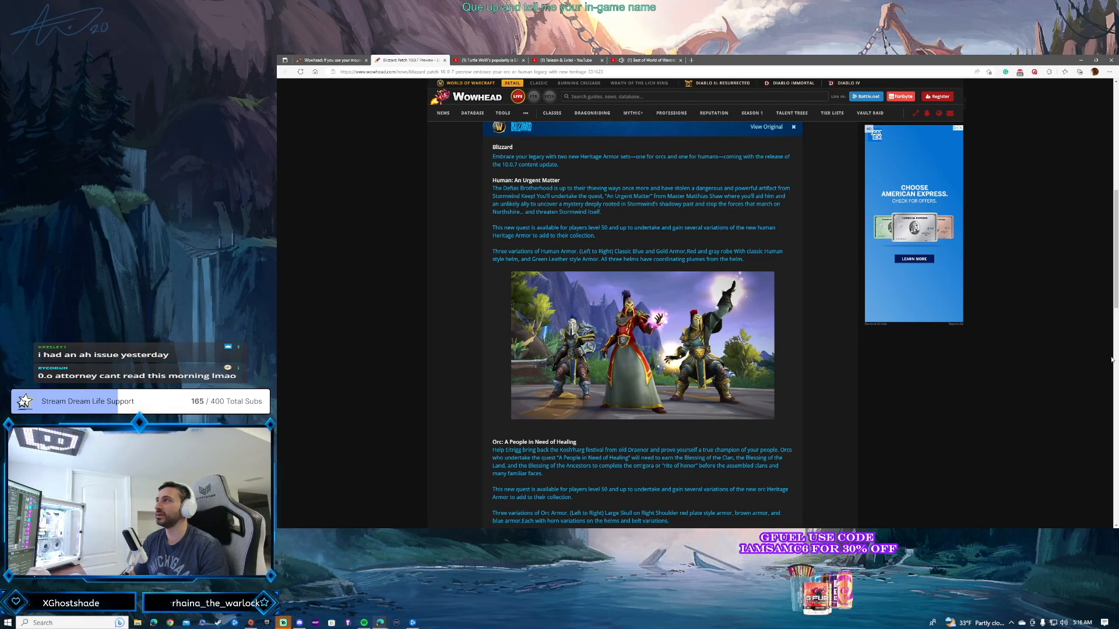
# Enlarge the page around the human armor picture and start a fresh Edge window
pyautogui.click(1111, 72)
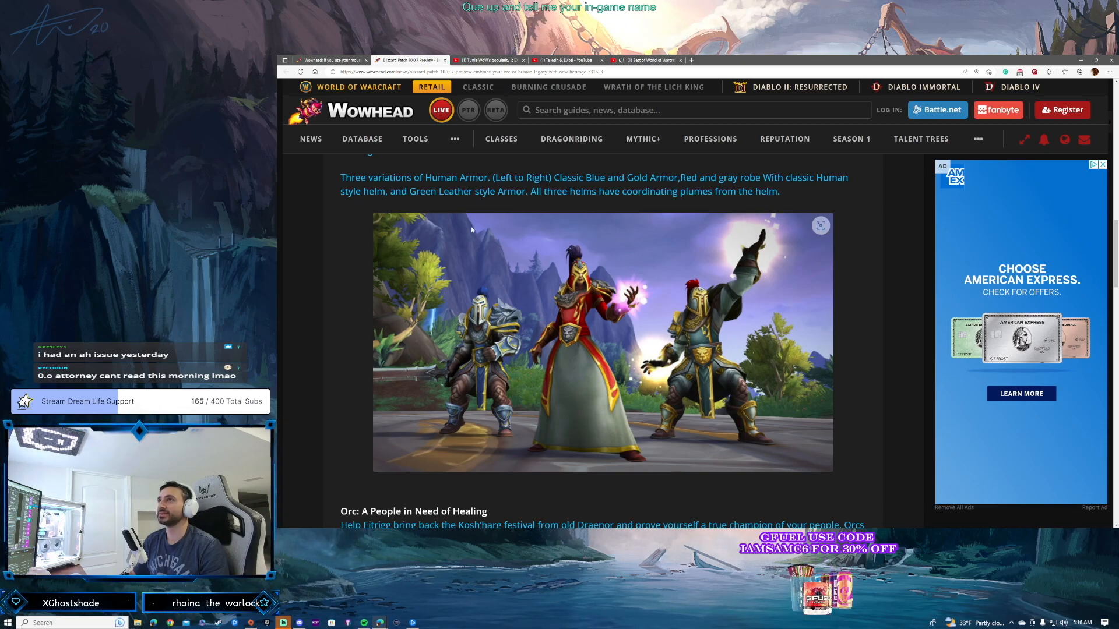
pyautogui.moveTo(588, 416)
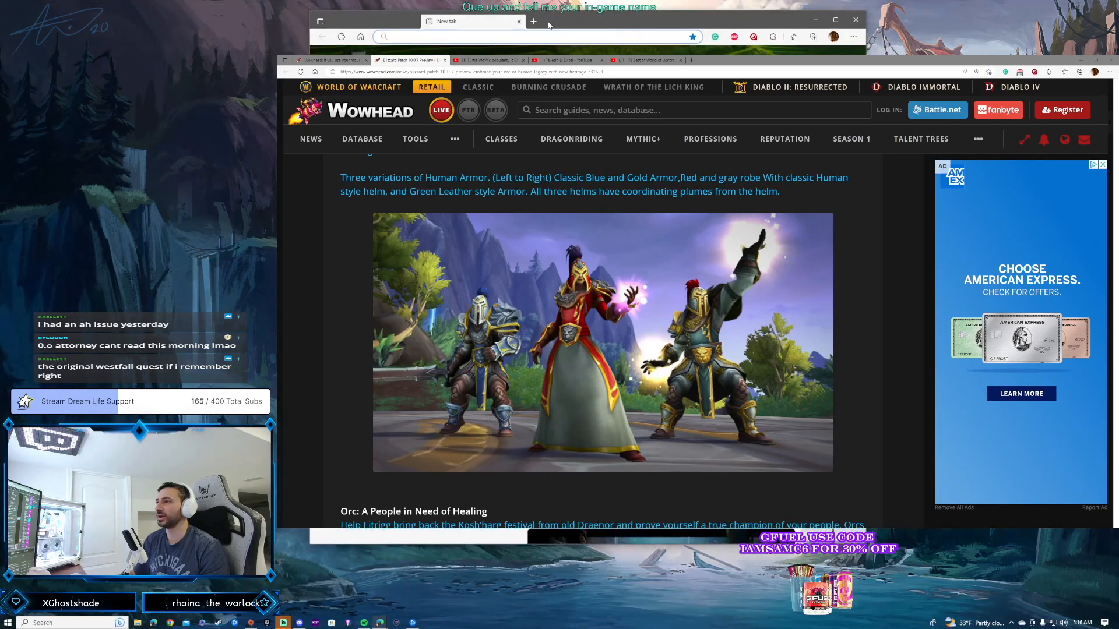
# Search Bing Images for 'classic wow human female mage' and enlarge one result
pyautogui.write('classi')
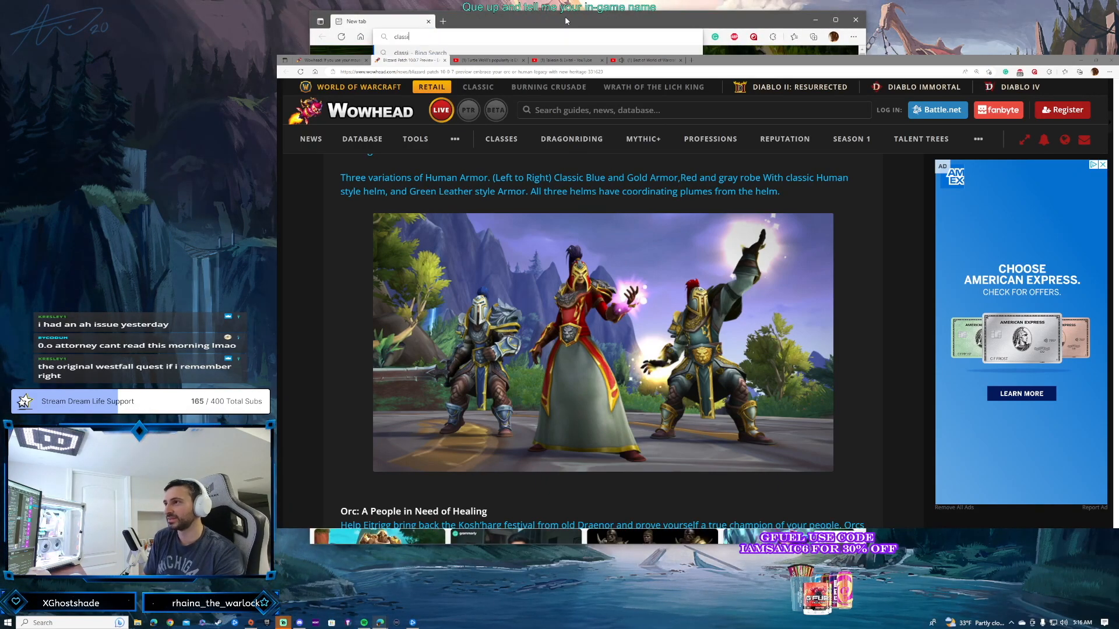
pyautogui.write('classic wow hu')
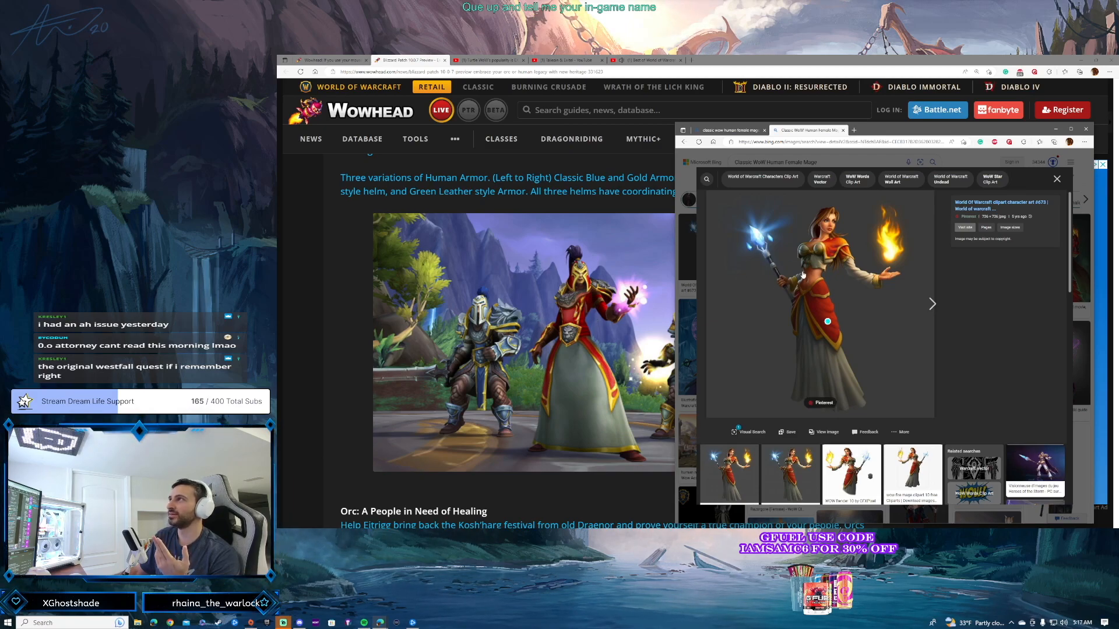
# Look over the classic human mage image, then close that window to return to the article
pyautogui.scroll(-3)
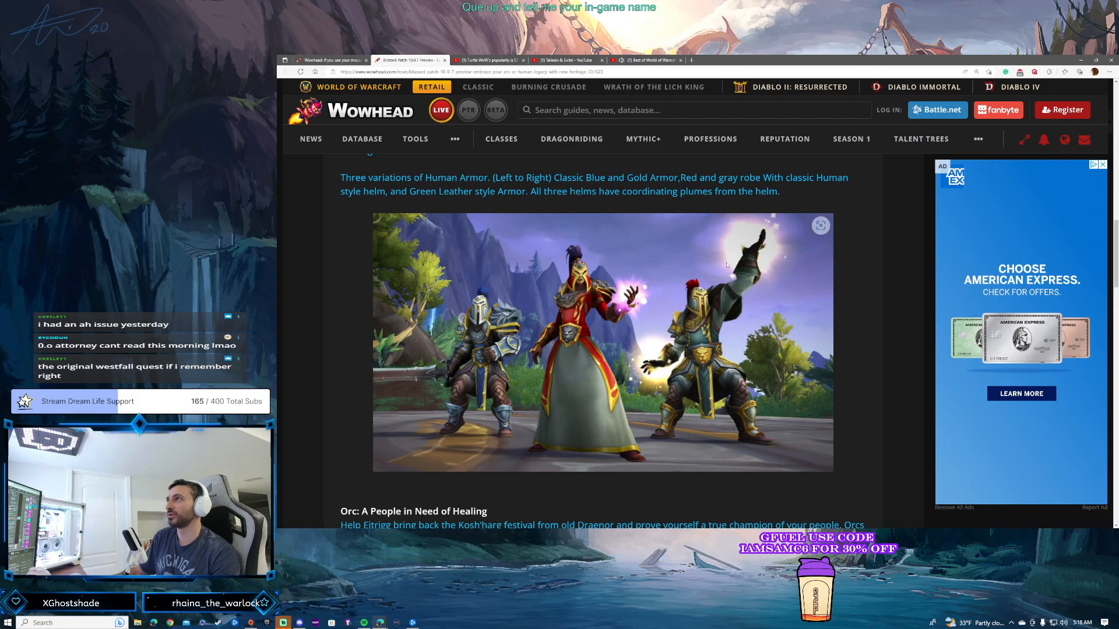
# Scroll to the 'Orc: A People in Need of Healing' quest text and armor variations caption
pyautogui.scroll(-3)
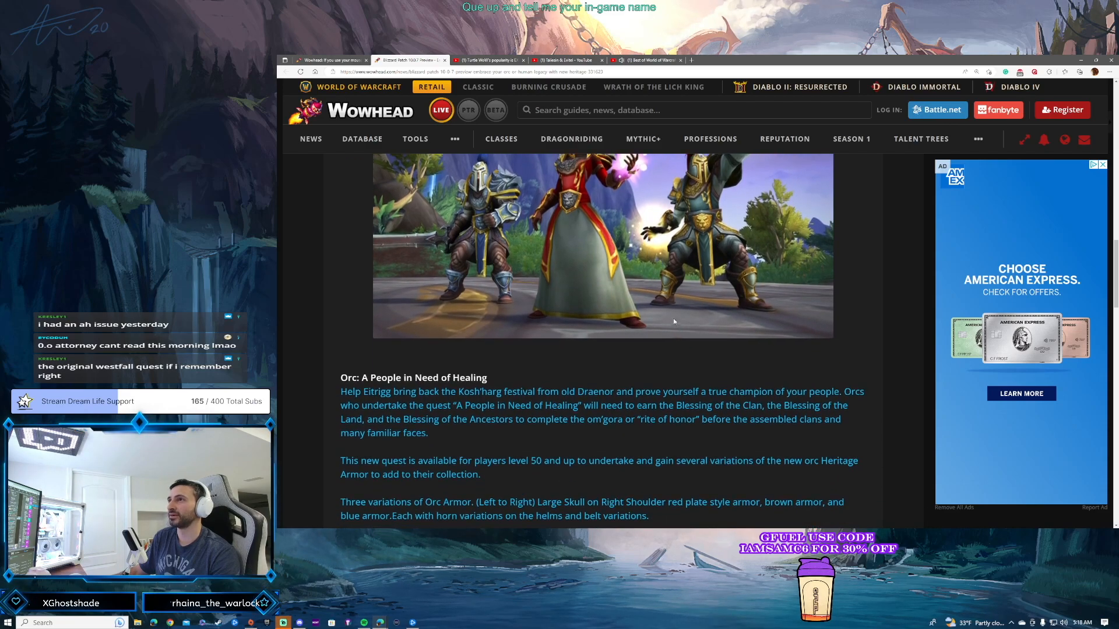
pyautogui.scroll(-3)
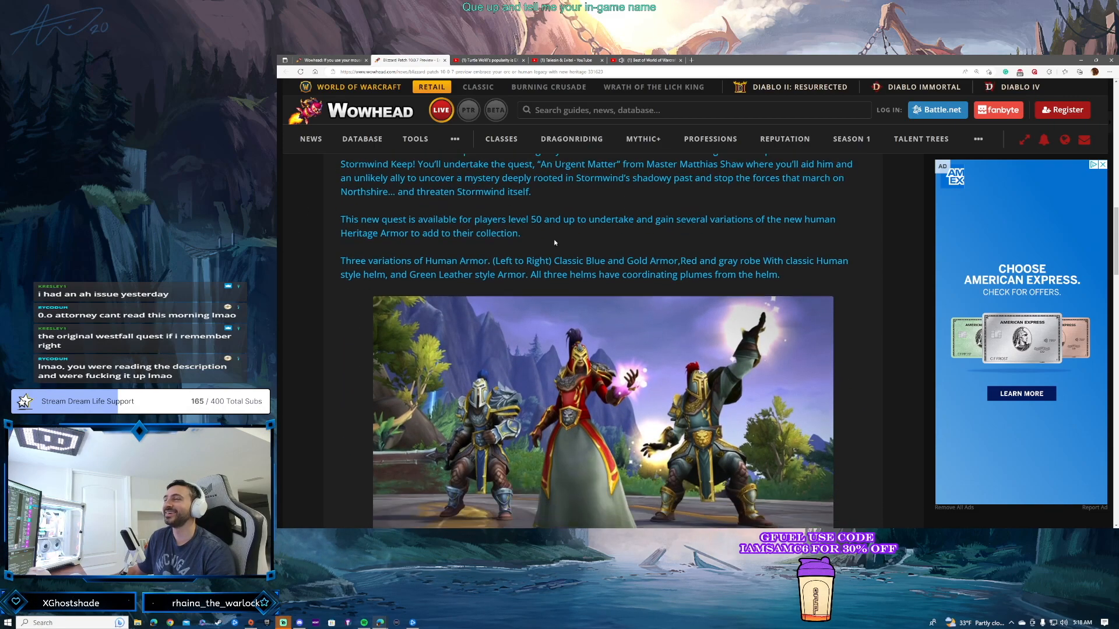
pyautogui.scroll(-3)
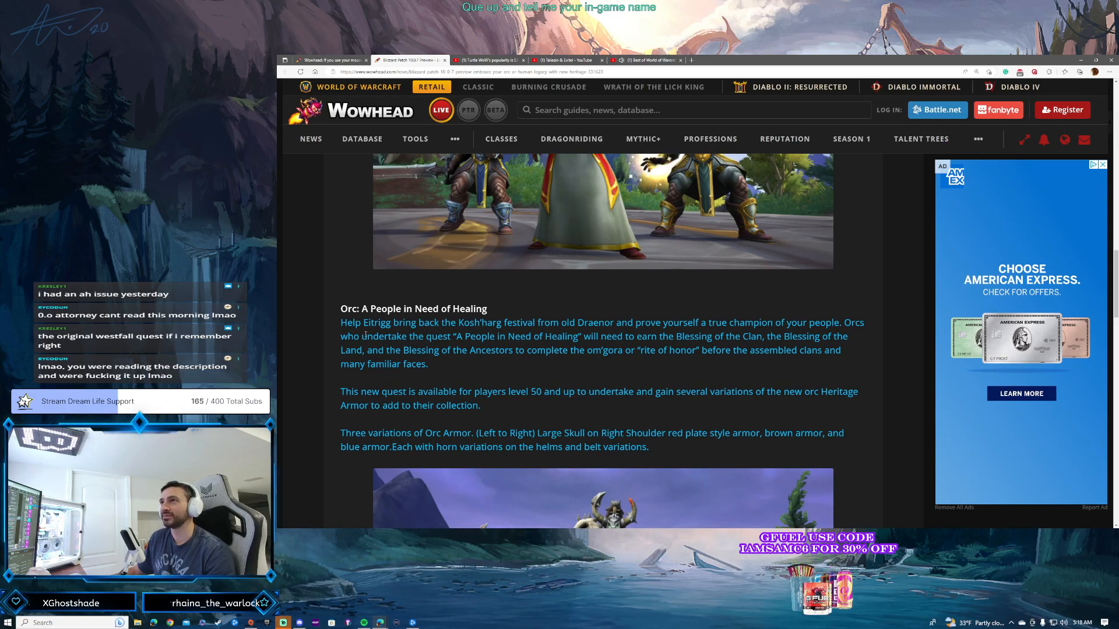
pyautogui.scroll(-3)
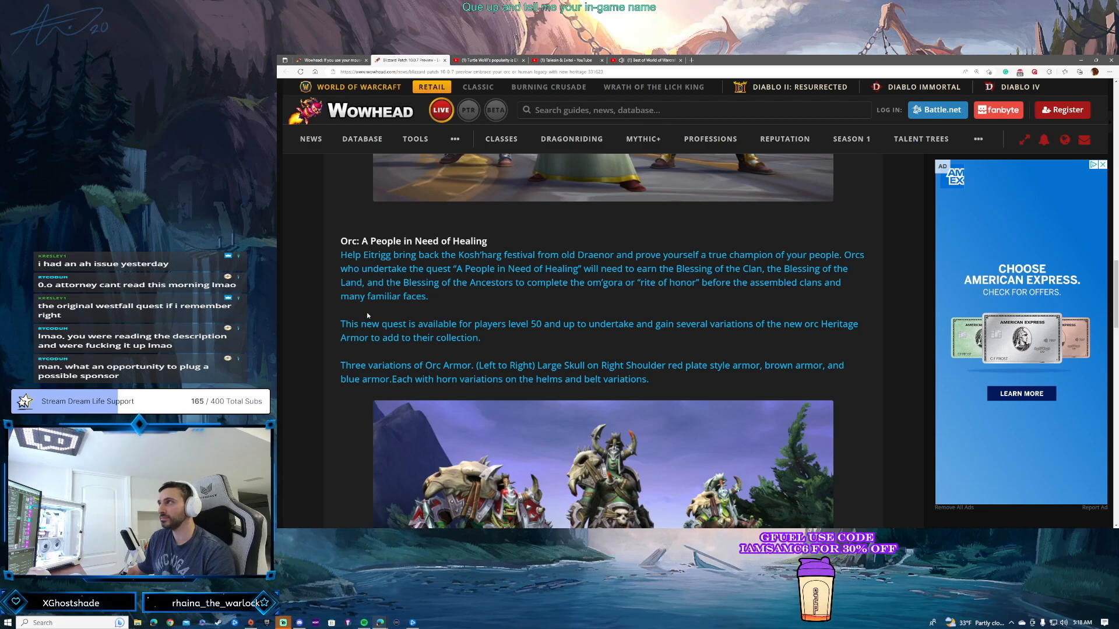
# Scroll past the orc armor screenshot to the closing line about Master Matthias Shaw and Eitrigg
pyautogui.scroll(-3)
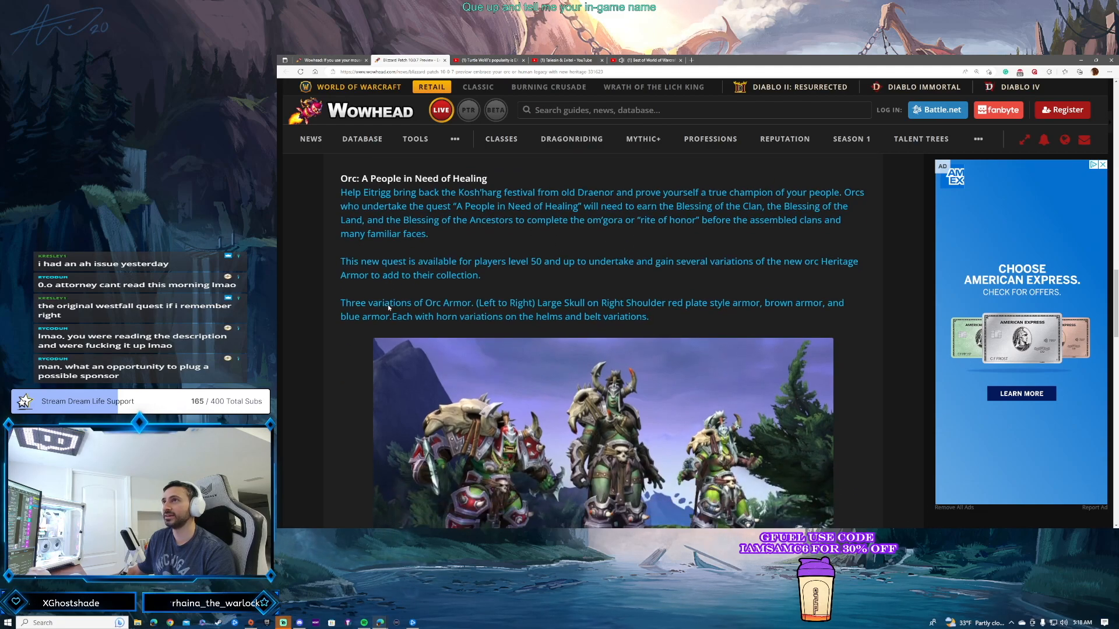
pyautogui.scroll(-3)
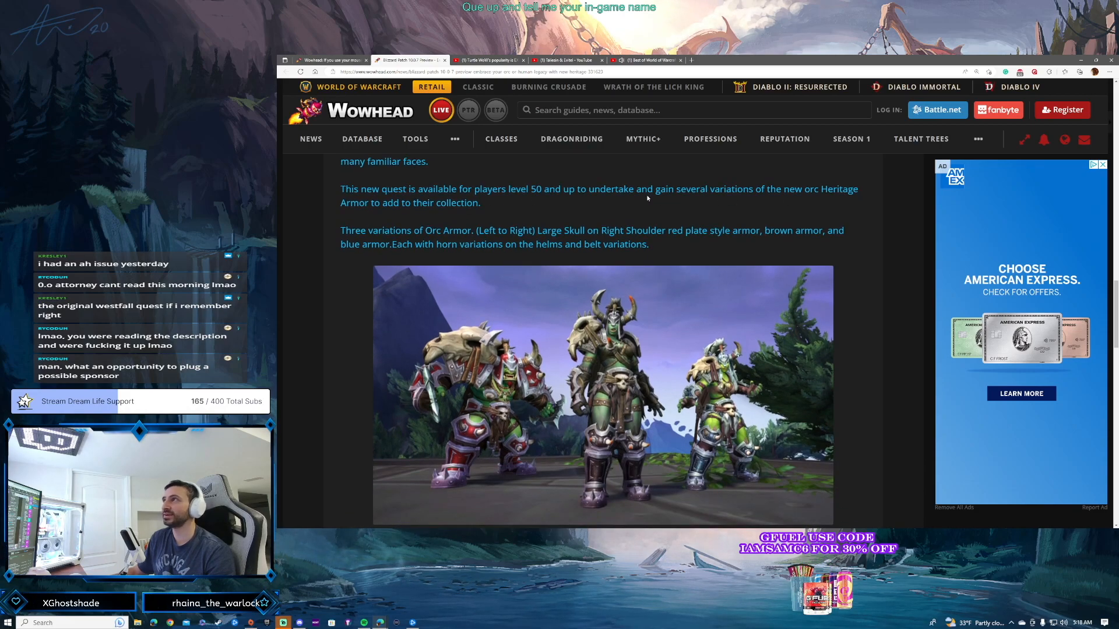
pyautogui.moveTo(495, 508)
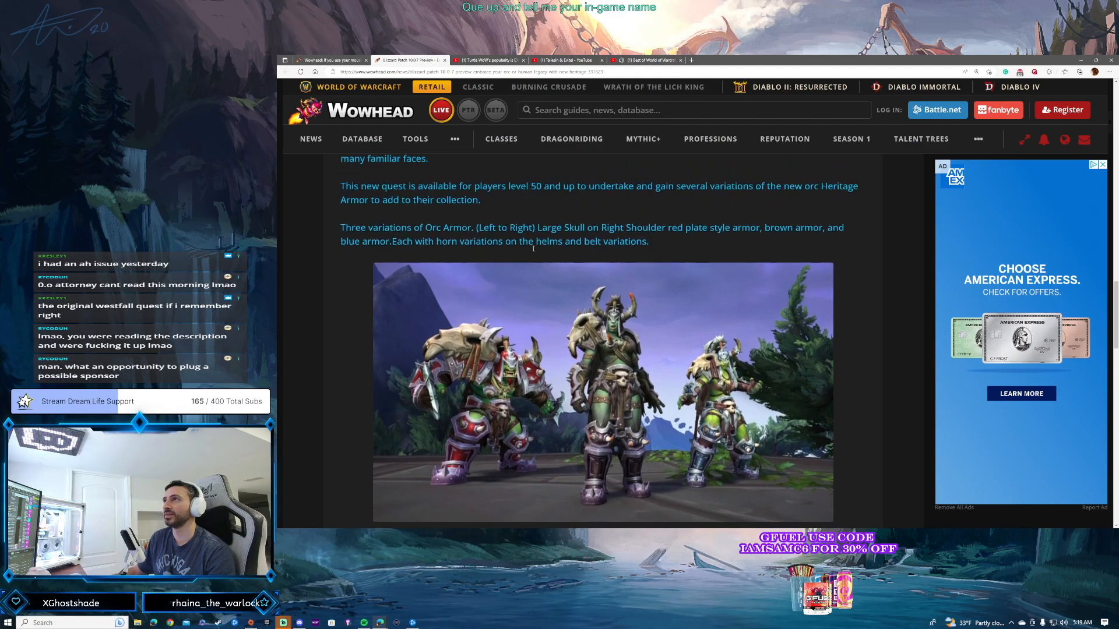
pyautogui.scroll(-3)
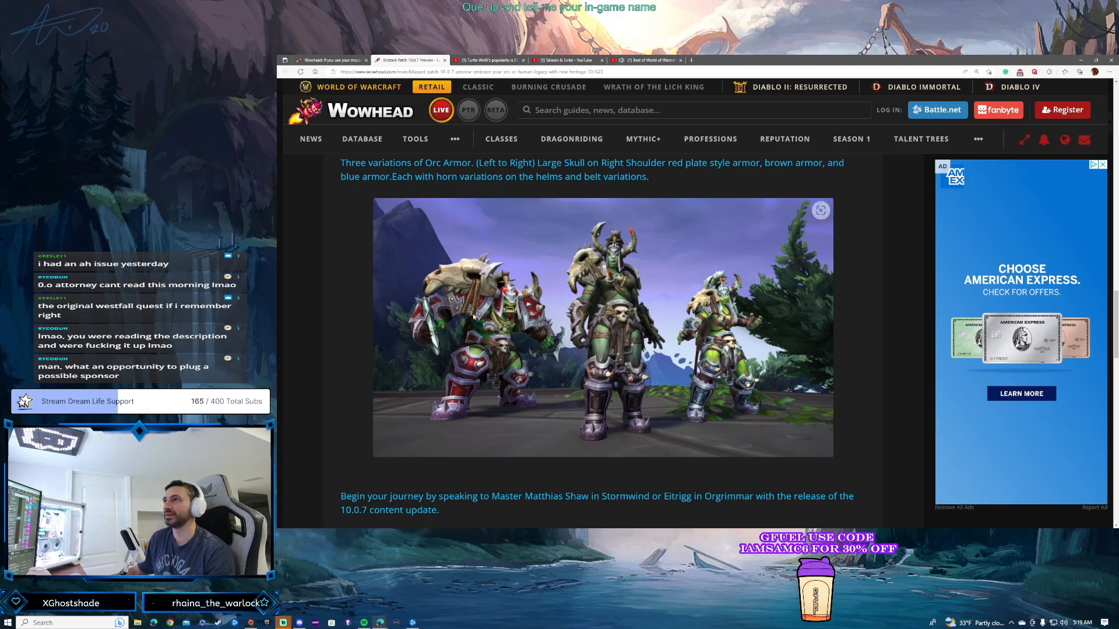
pyautogui.moveTo(584, 283)
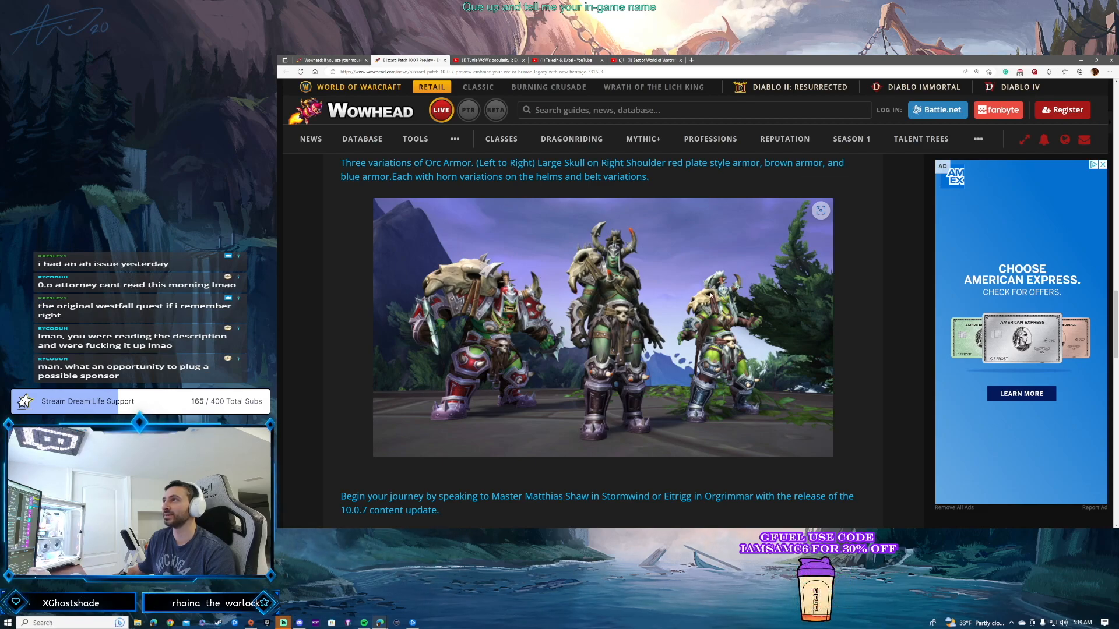
pyautogui.scroll(-3)
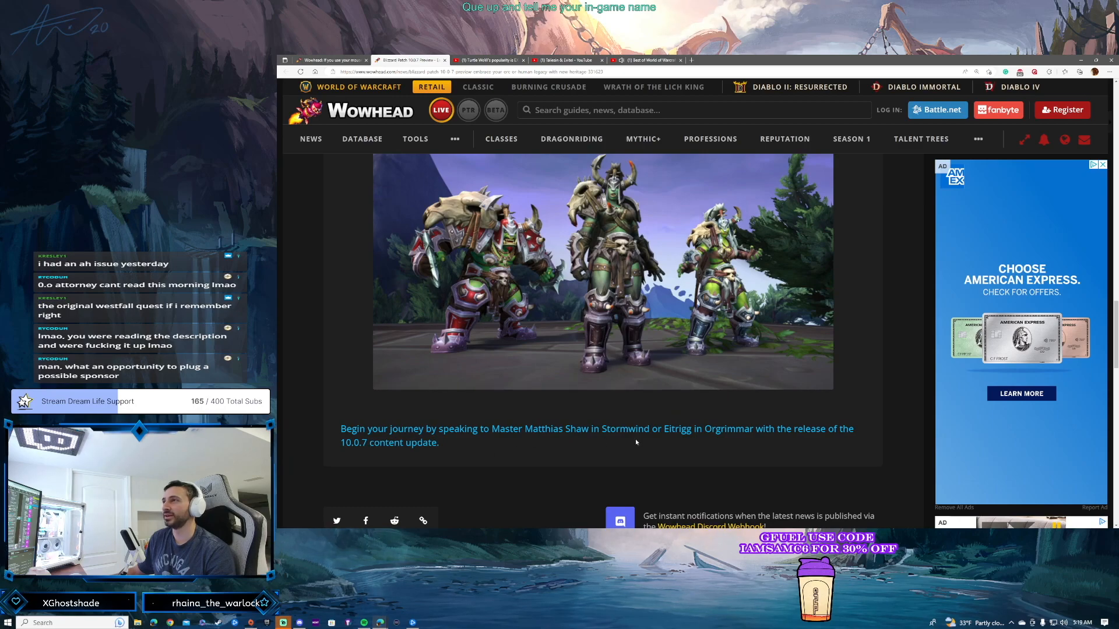
pyautogui.moveTo(621, 440)
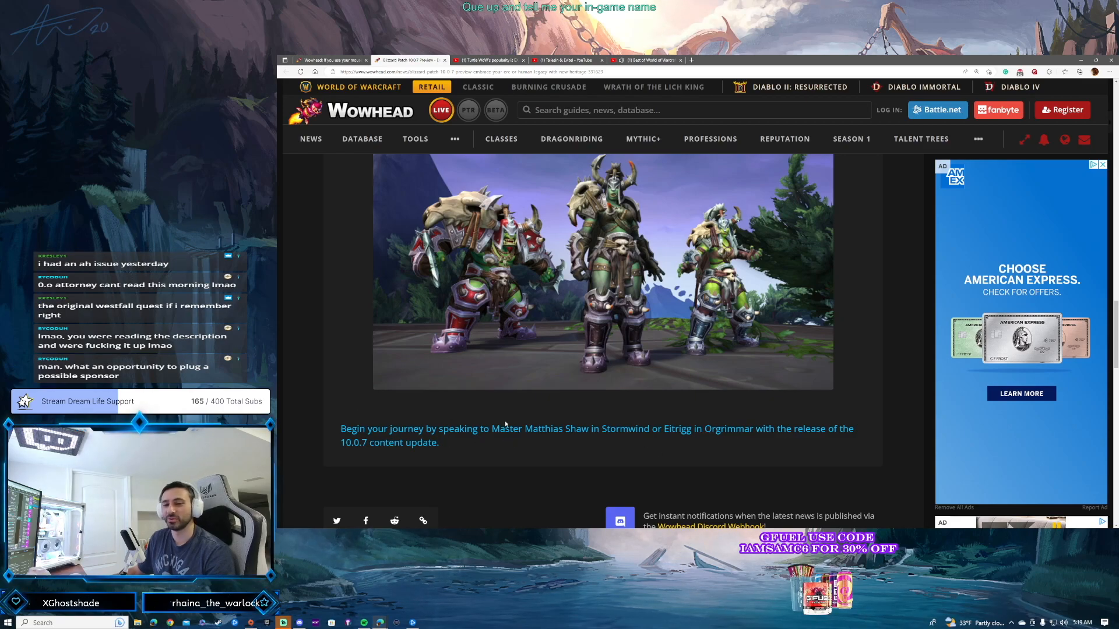
# Revisit the article from its headline back down to the armor sections
pyautogui.scroll(-3)
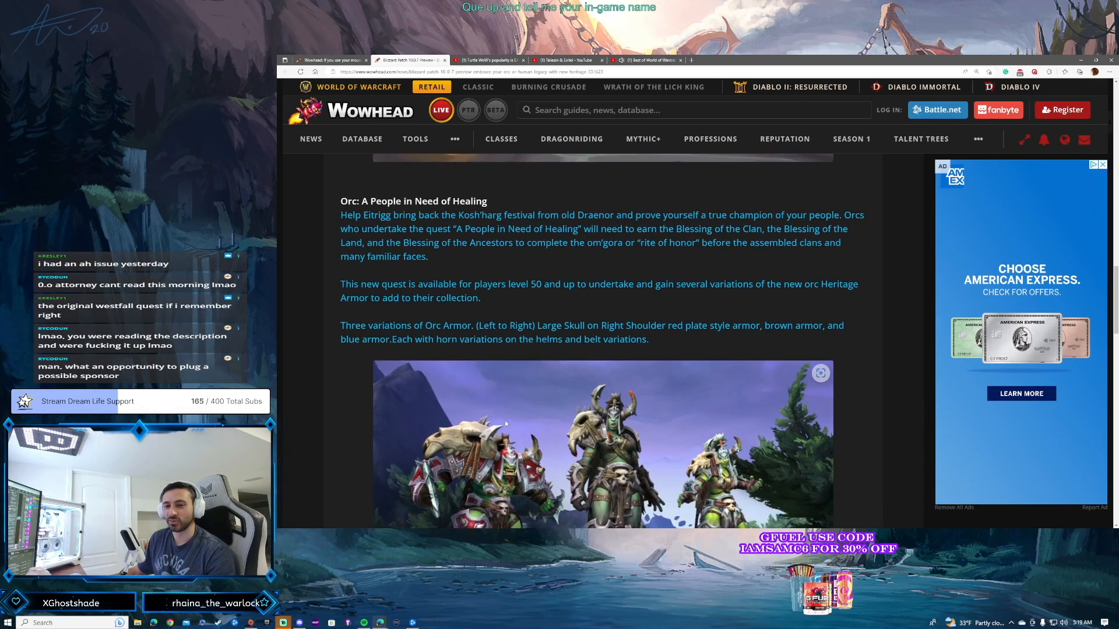
pyautogui.scroll(-3)
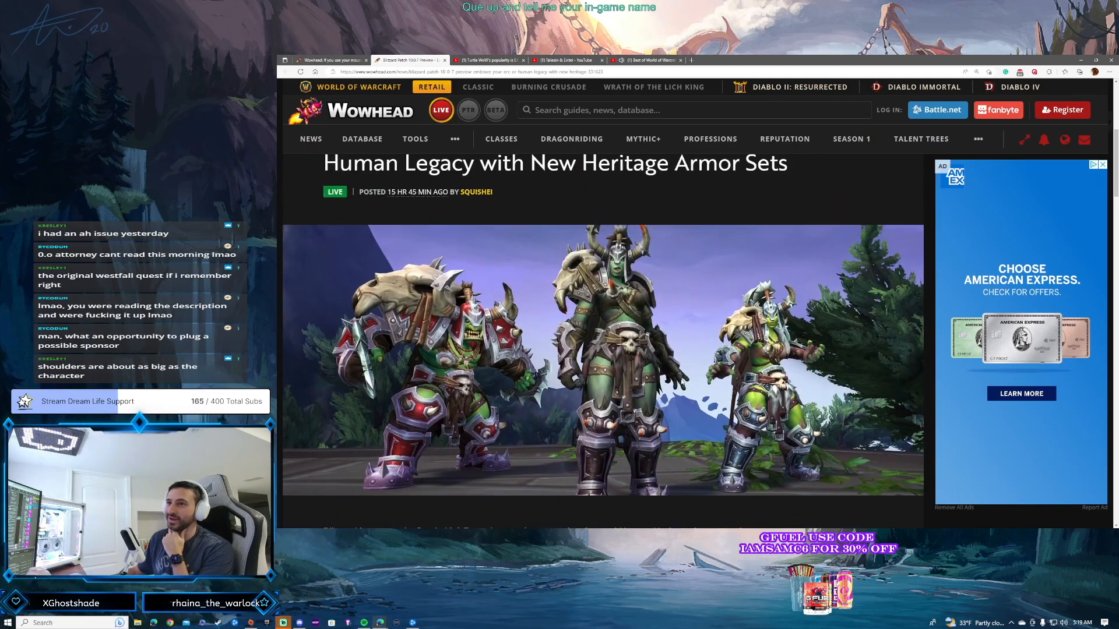
pyautogui.scroll(-3)
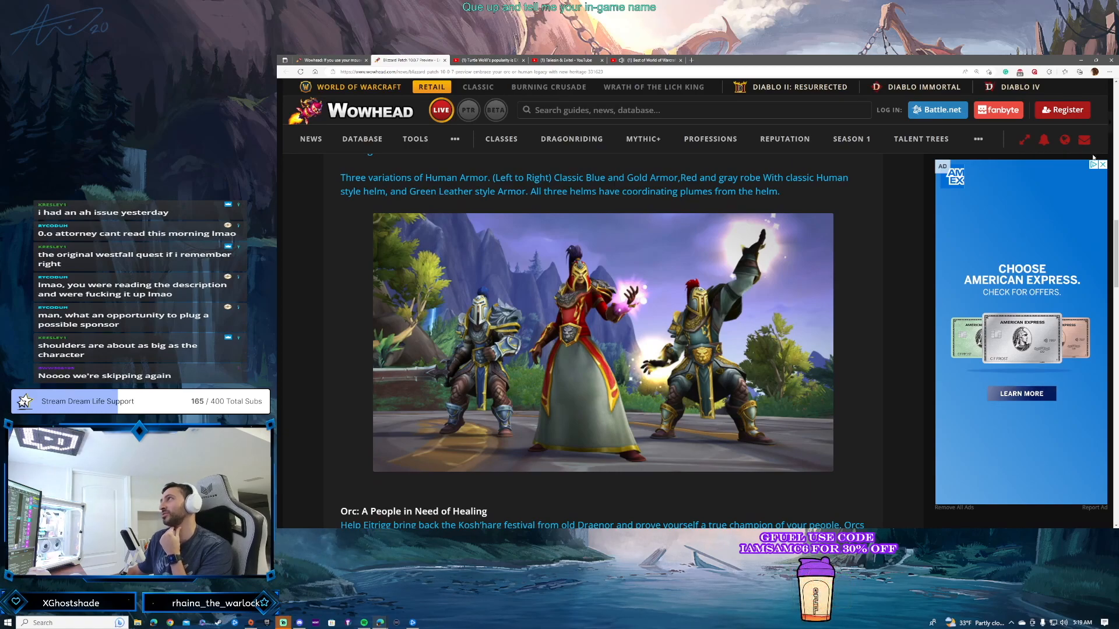
# Zoom the page back out to its original size via Edge's menu
pyautogui.click(1109, 71)
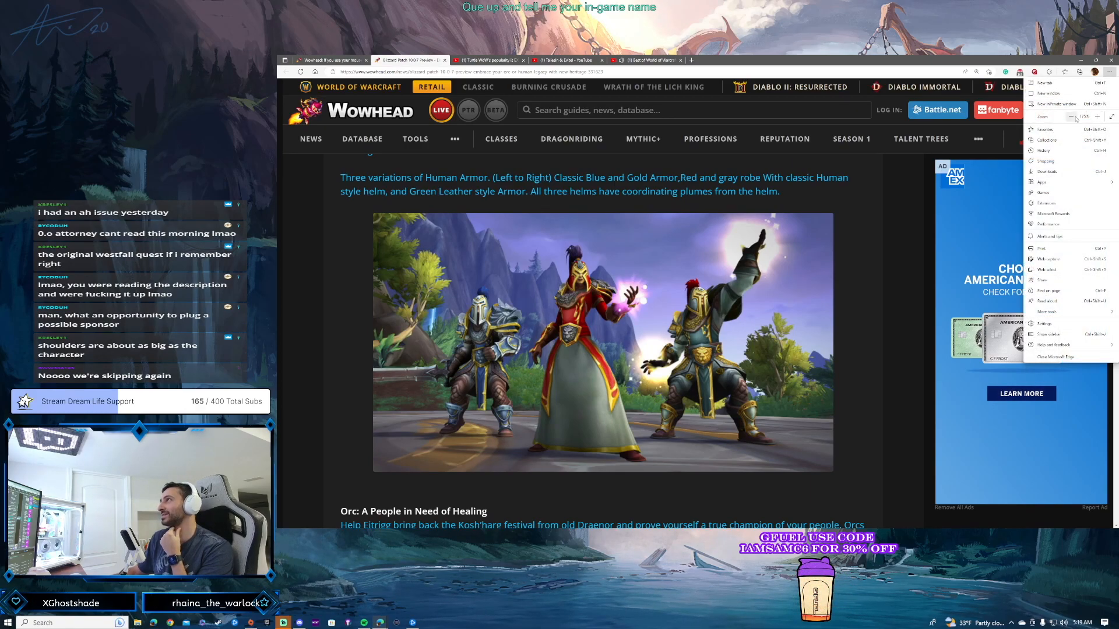
pyautogui.click(1073, 116)
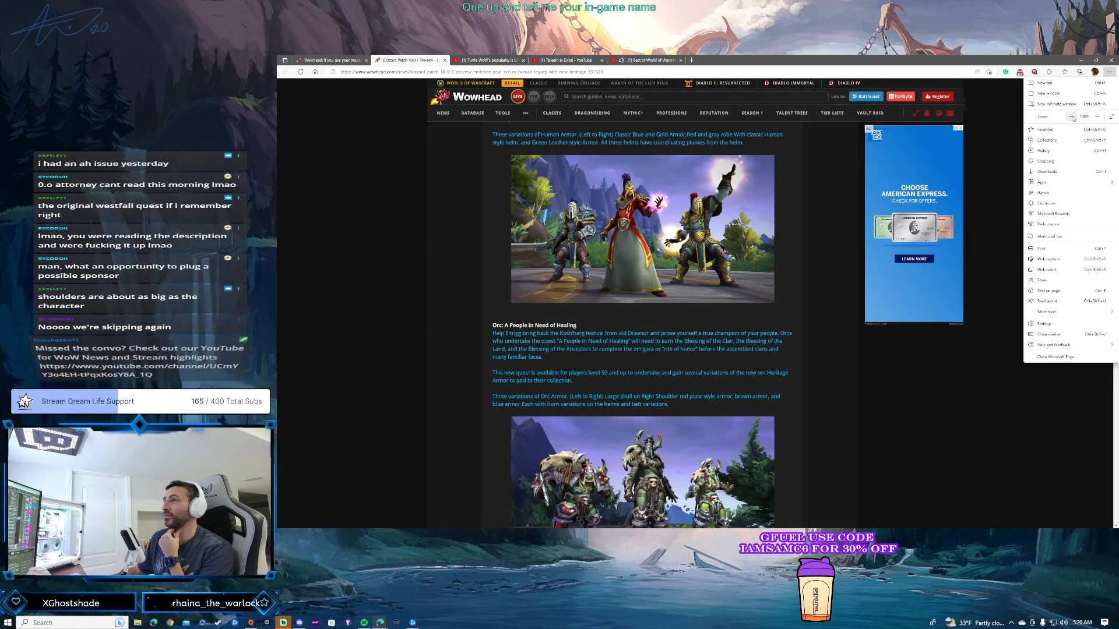